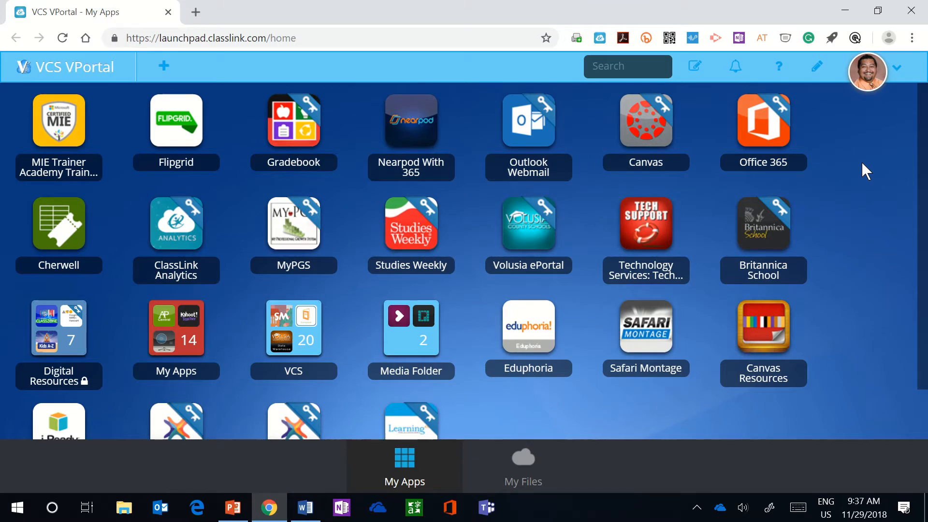
mouse_move(837, 156)
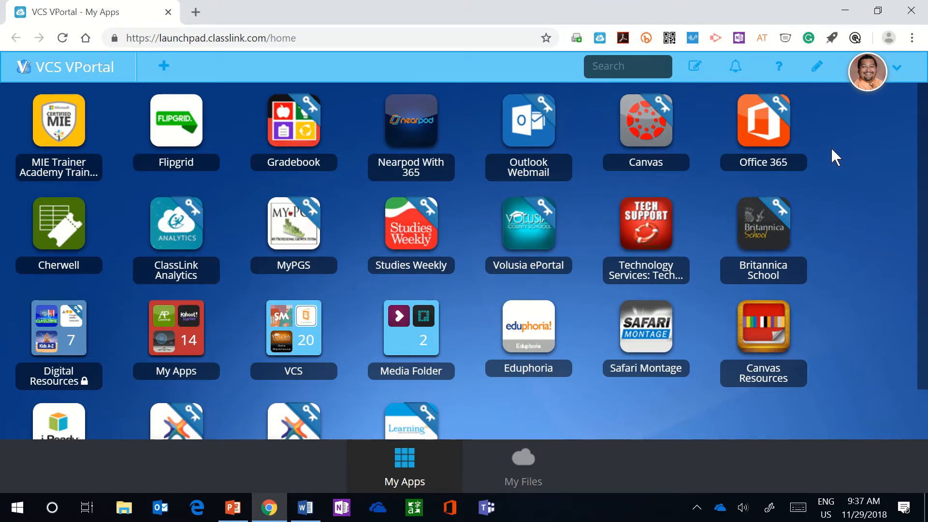
Launch Office 365 from the ClassLink LaunchPad tile
left_click(763, 122)
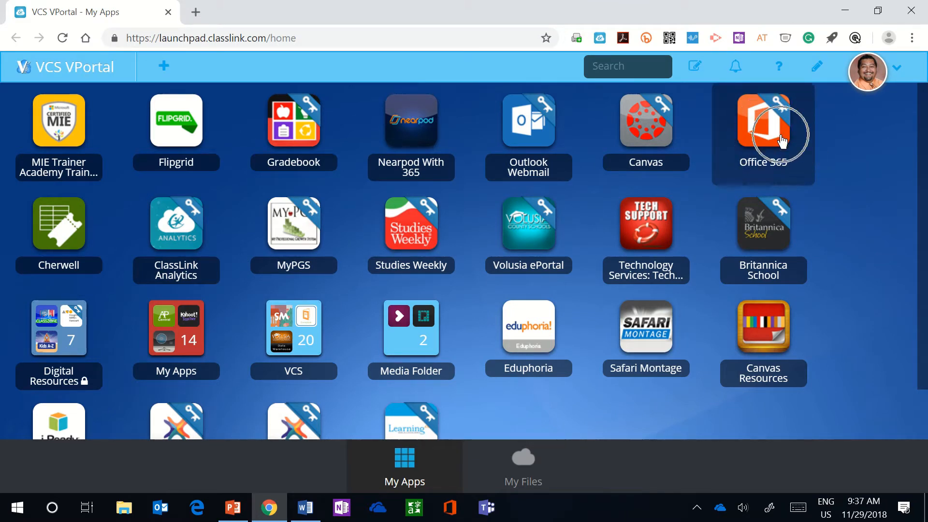
left_click(763, 121)
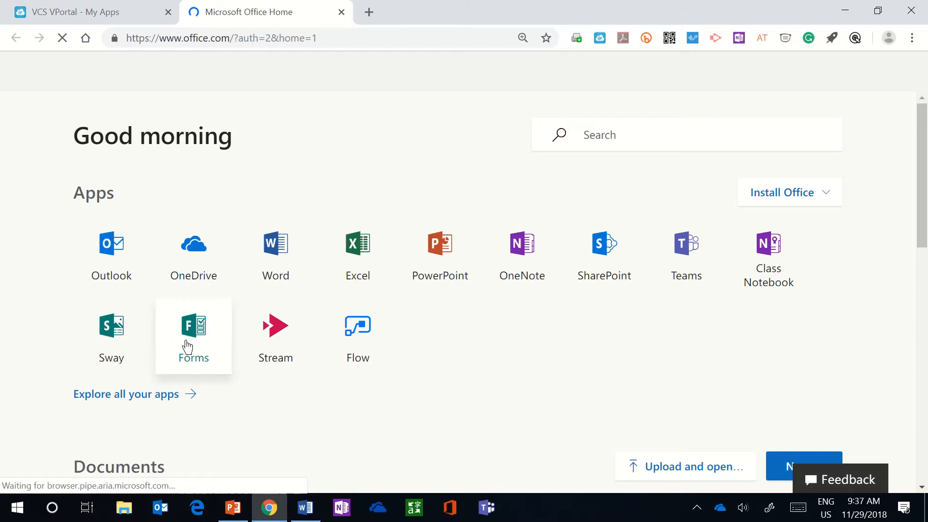
Go into Forms and find the 'Tools to Transform Learning' card in My forms
left_click(193, 335)
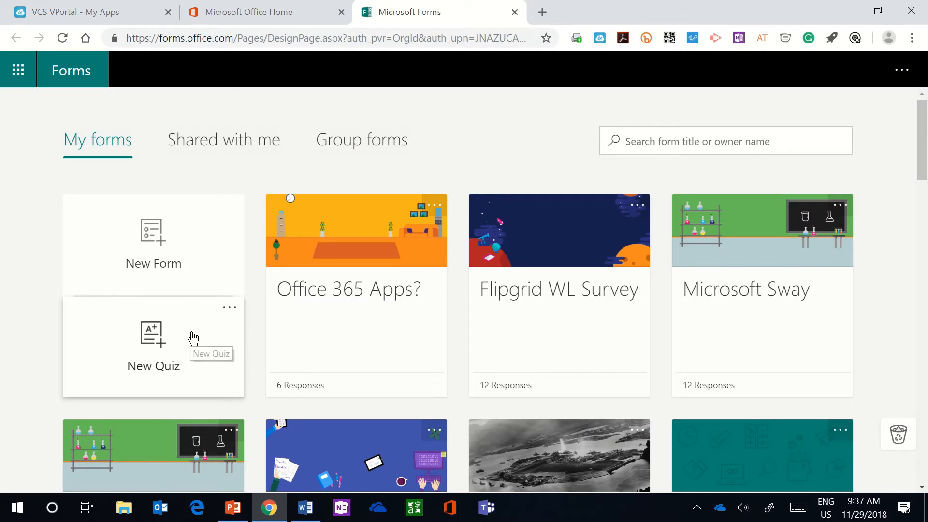
mouse_move(343, 329)
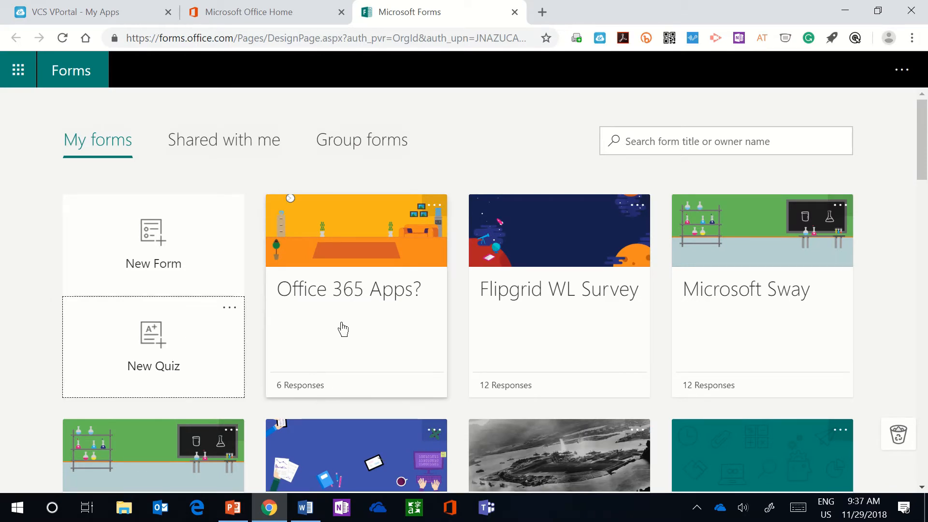
scroll("down", 3)
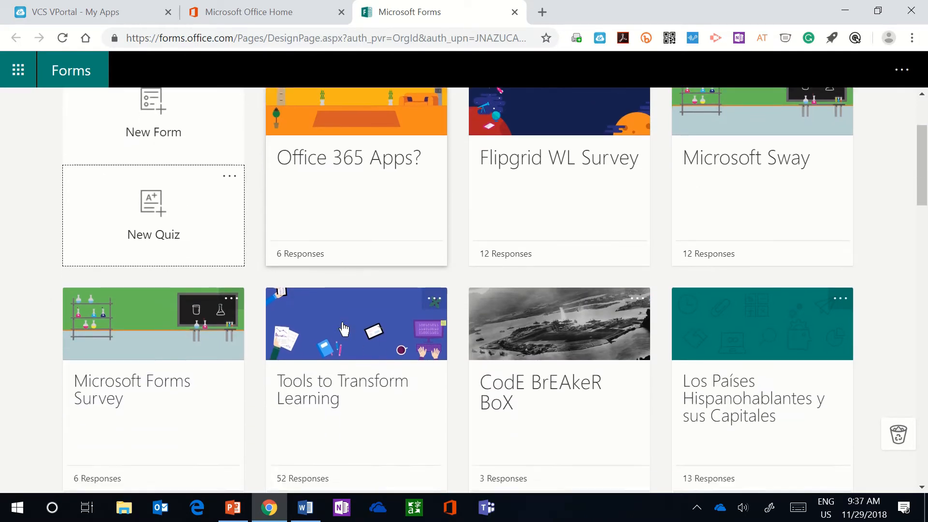
scroll("down", 3)
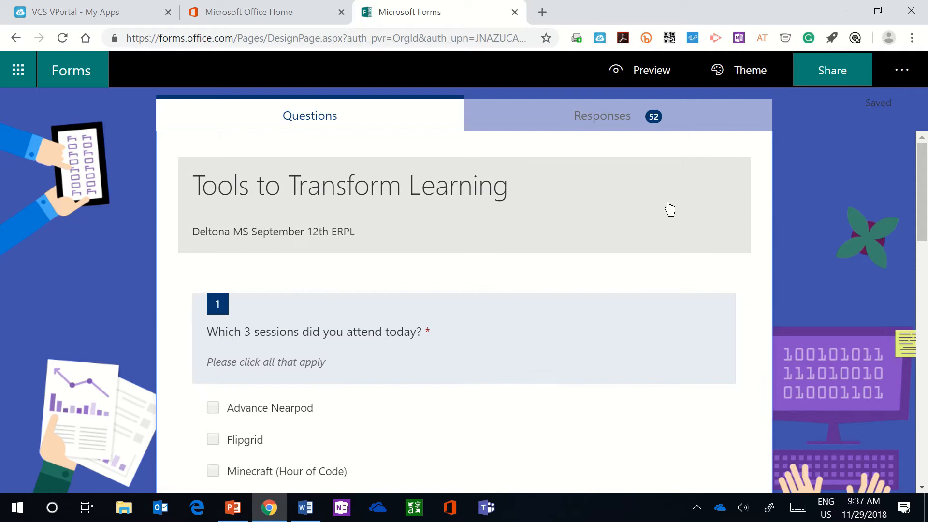
mouse_move(601, 116)
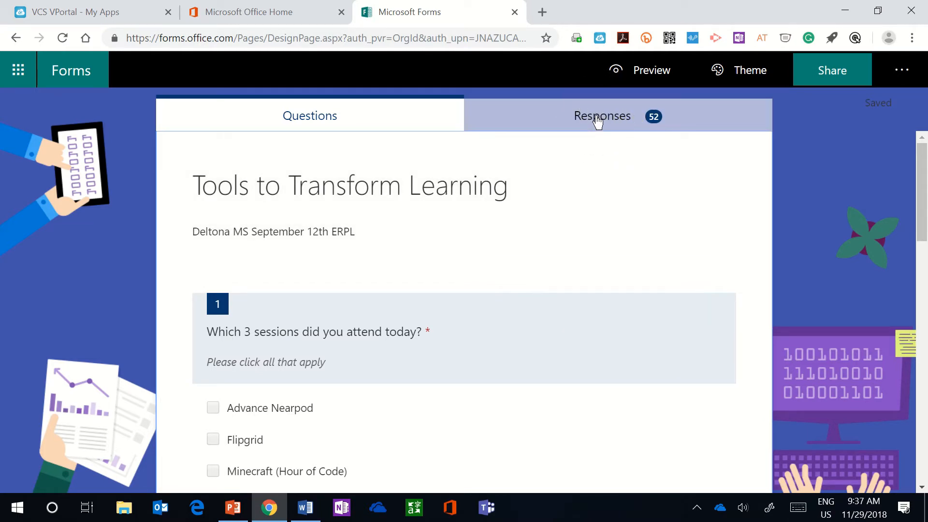
mouse_move(590, 129)
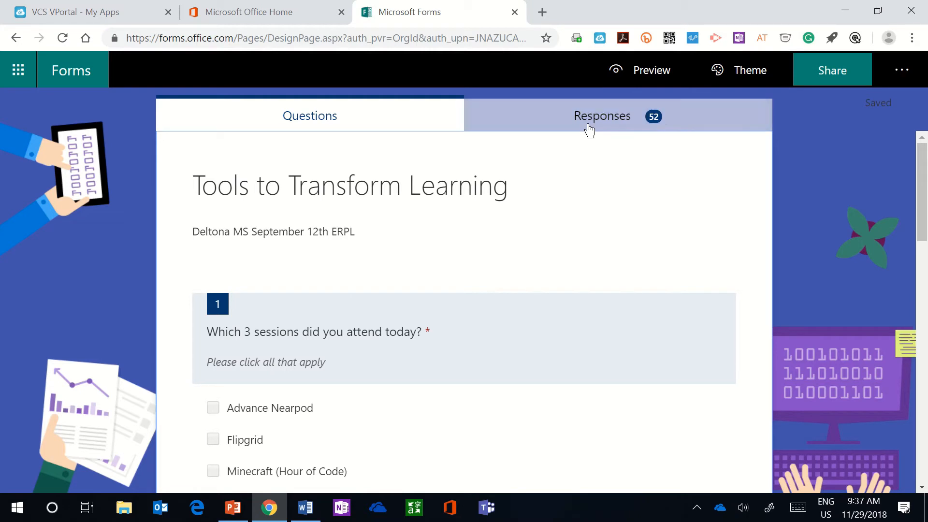
Review the Responses summary: 52 responses, completion time and per-question pie charts
left_click(603, 115)
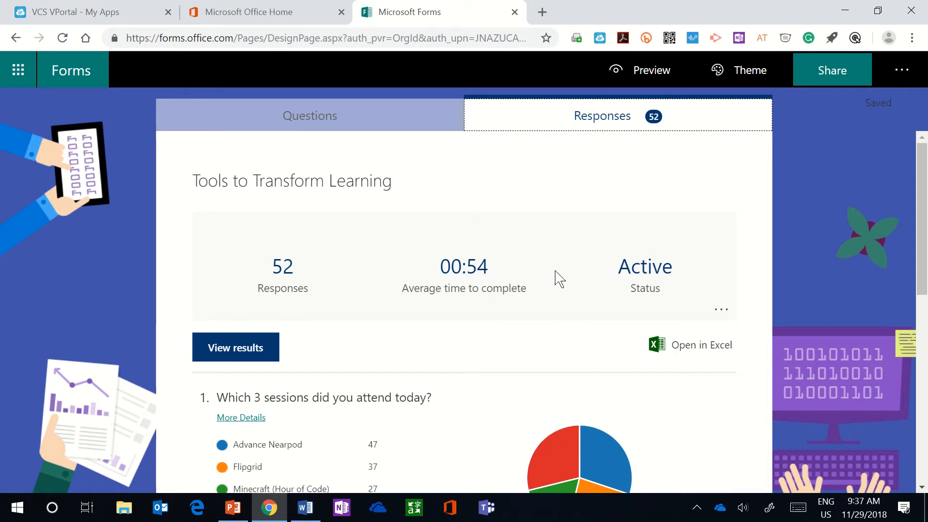
scroll("down", 3)
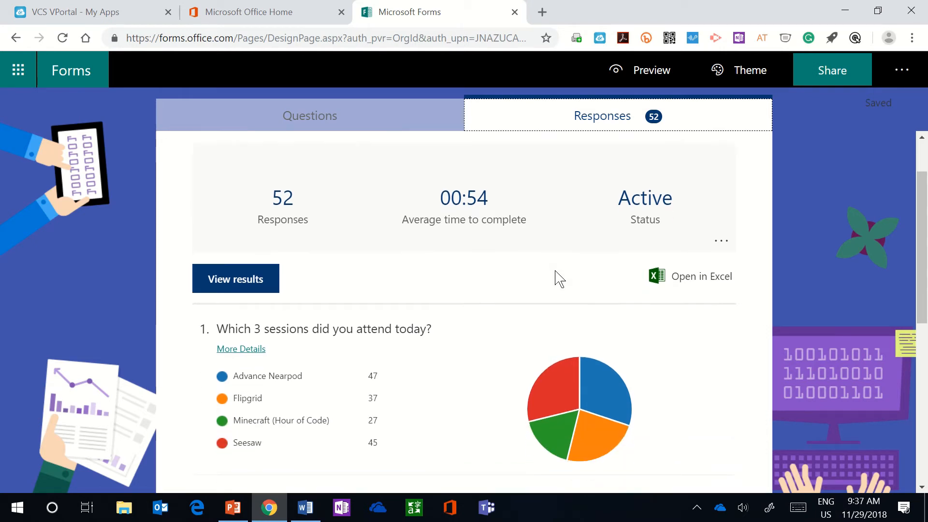
scroll("down", 3)
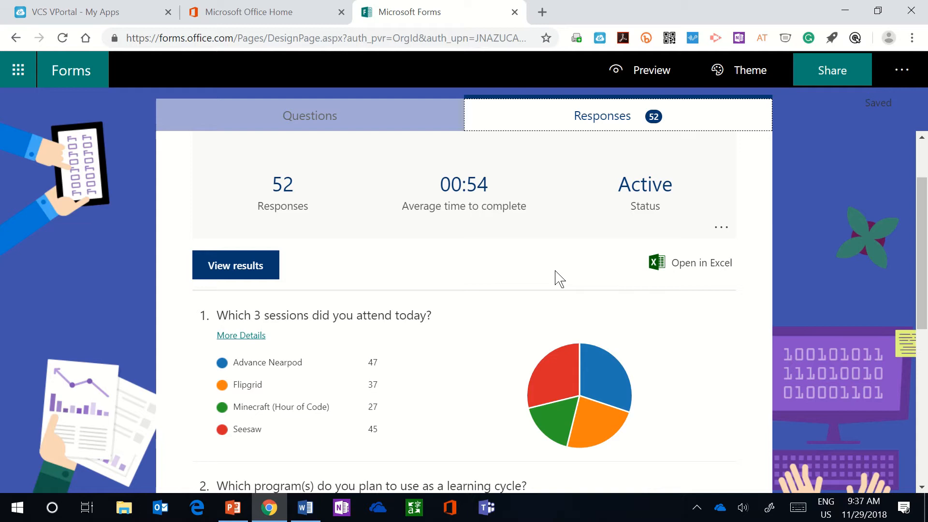
scroll("down", 3)
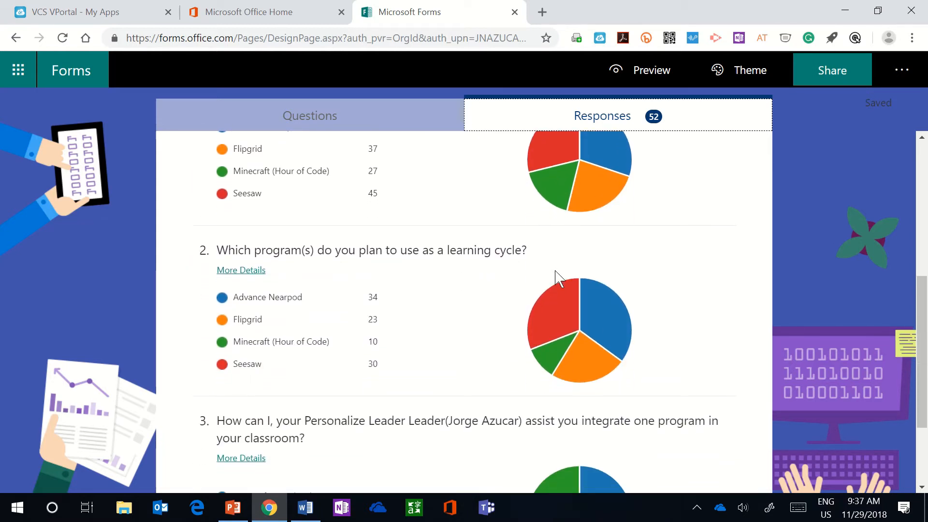
scroll("down", 3)
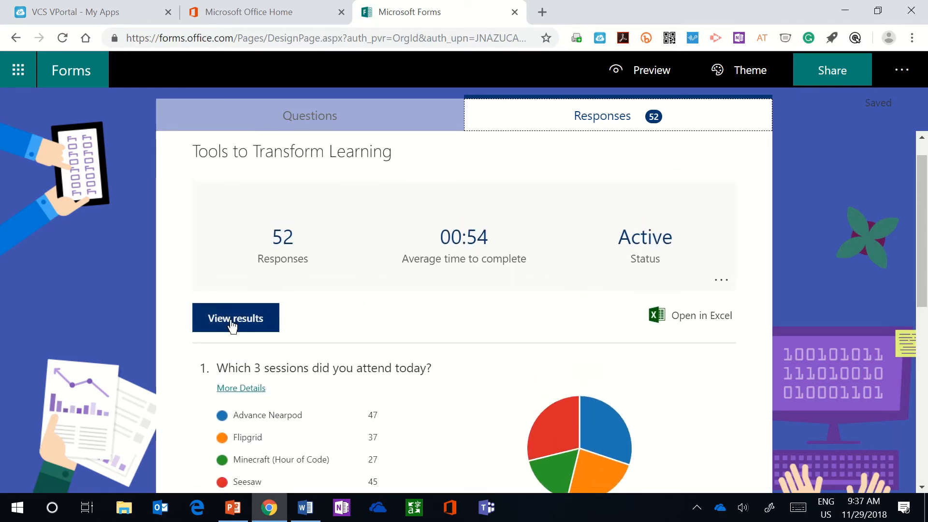
View an individual respondent's results, return to the summary, and start Open in Excel export
left_click(235, 318)
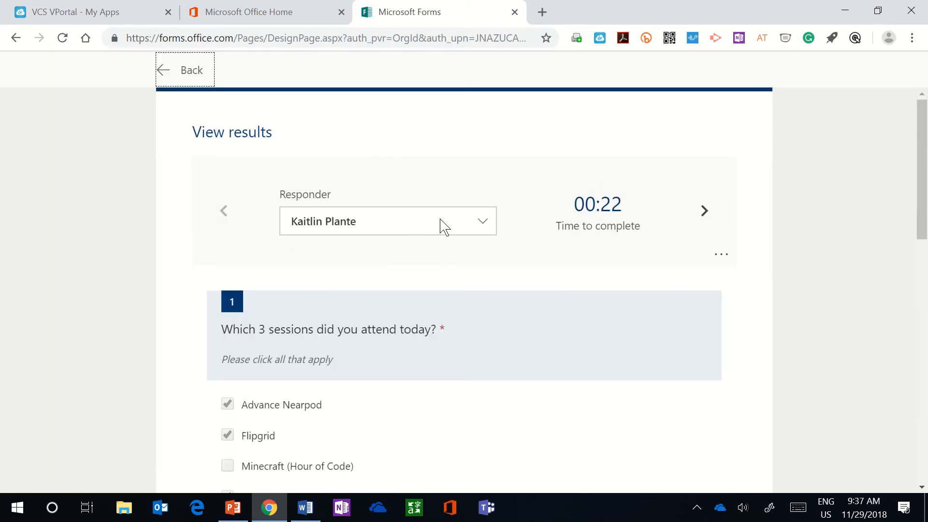
mouse_move(484, 220)
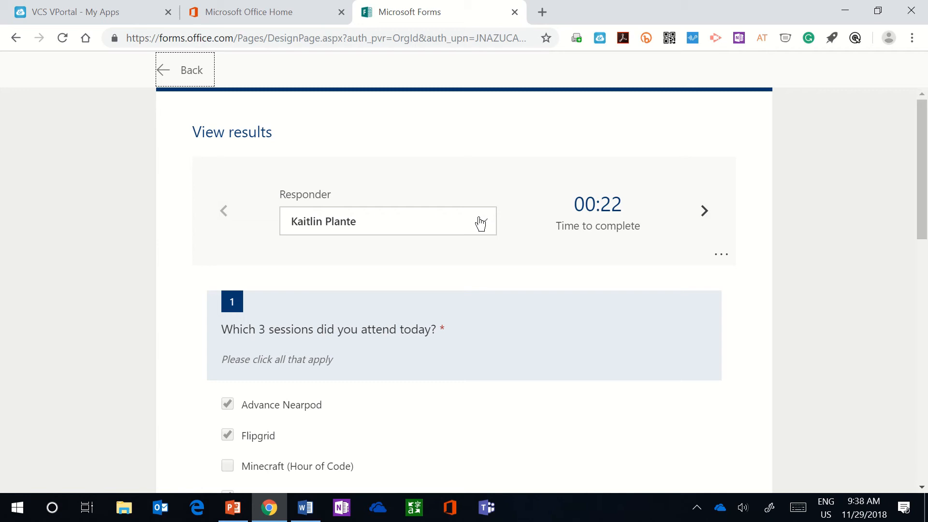
left_click(185, 69)
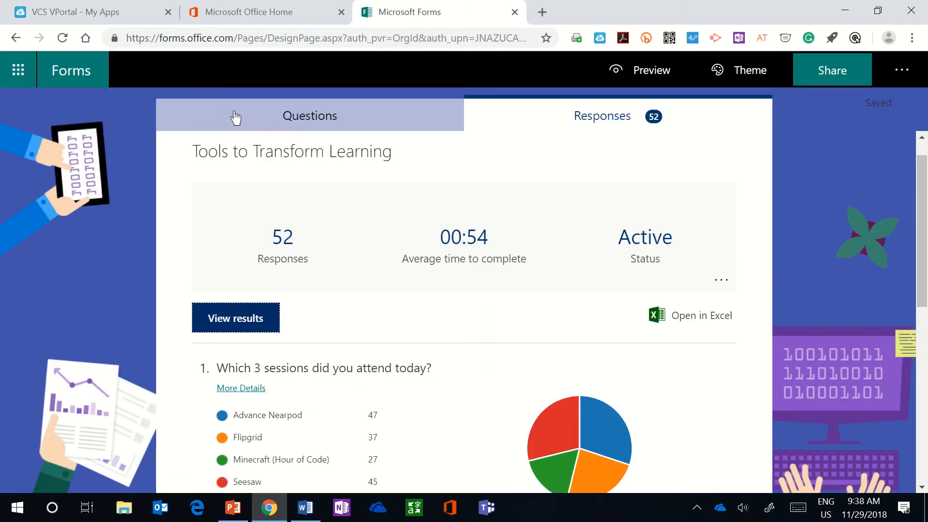
mouse_move(698, 322)
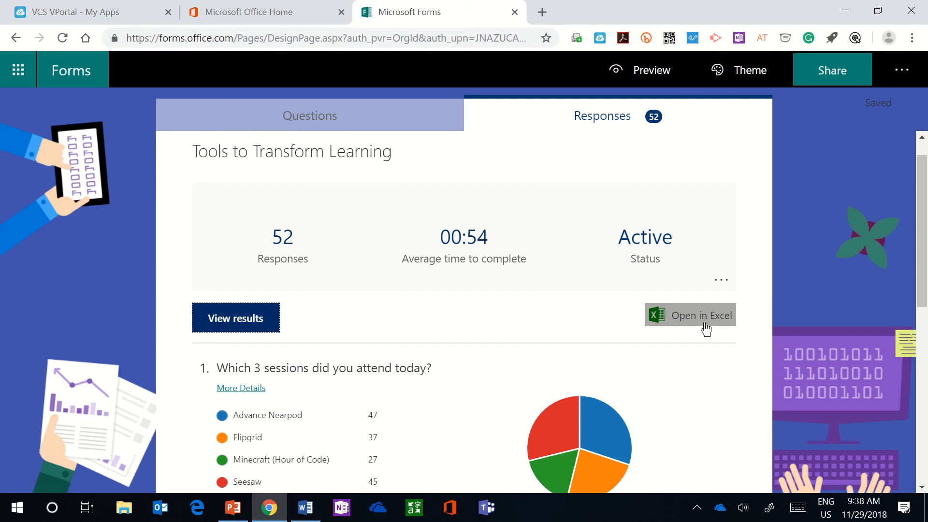
left_click(702, 314)
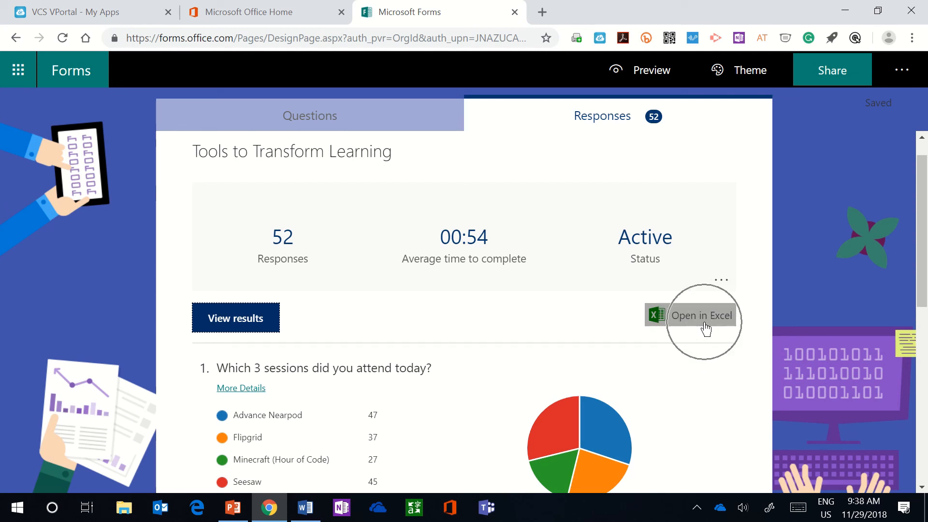